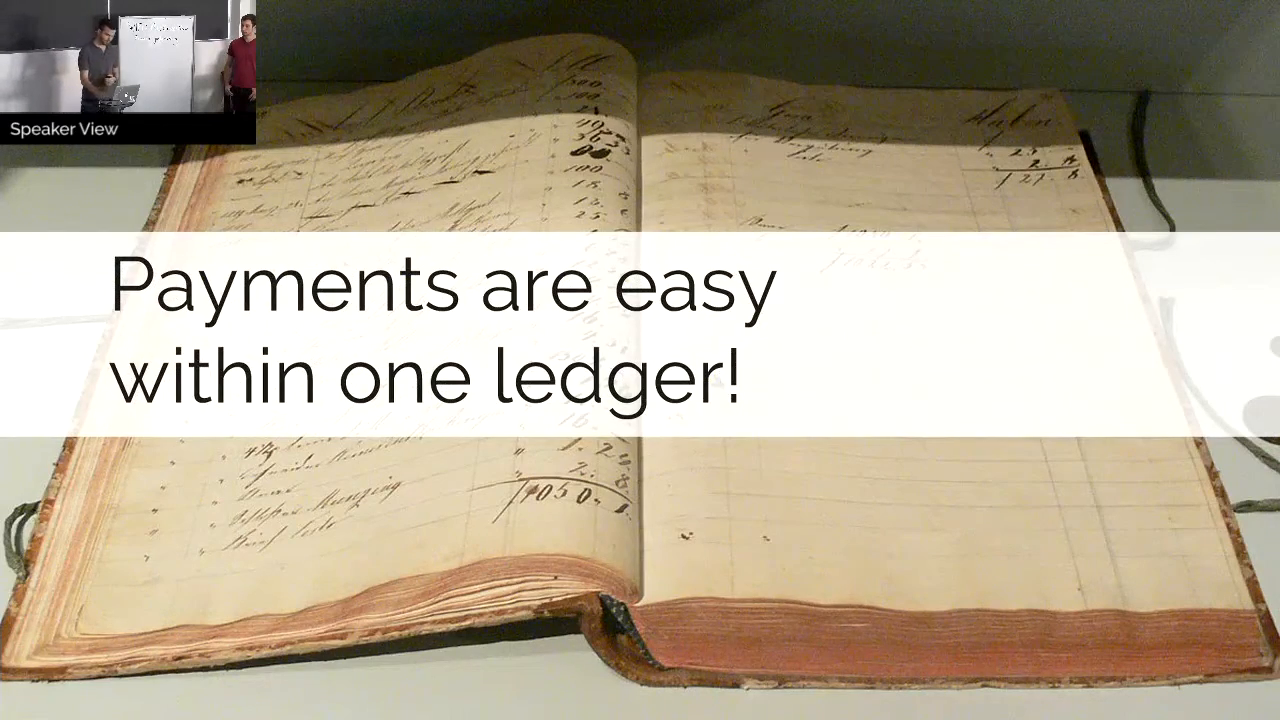
key("Right")
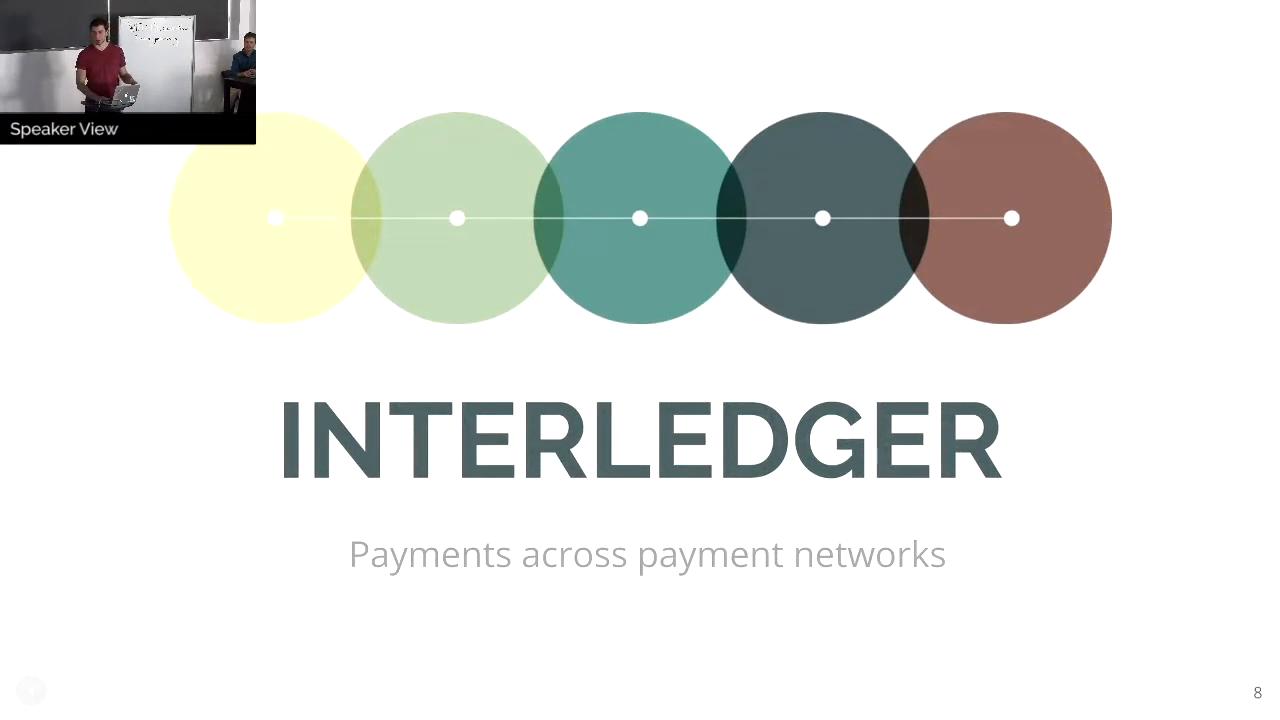
key("Right")
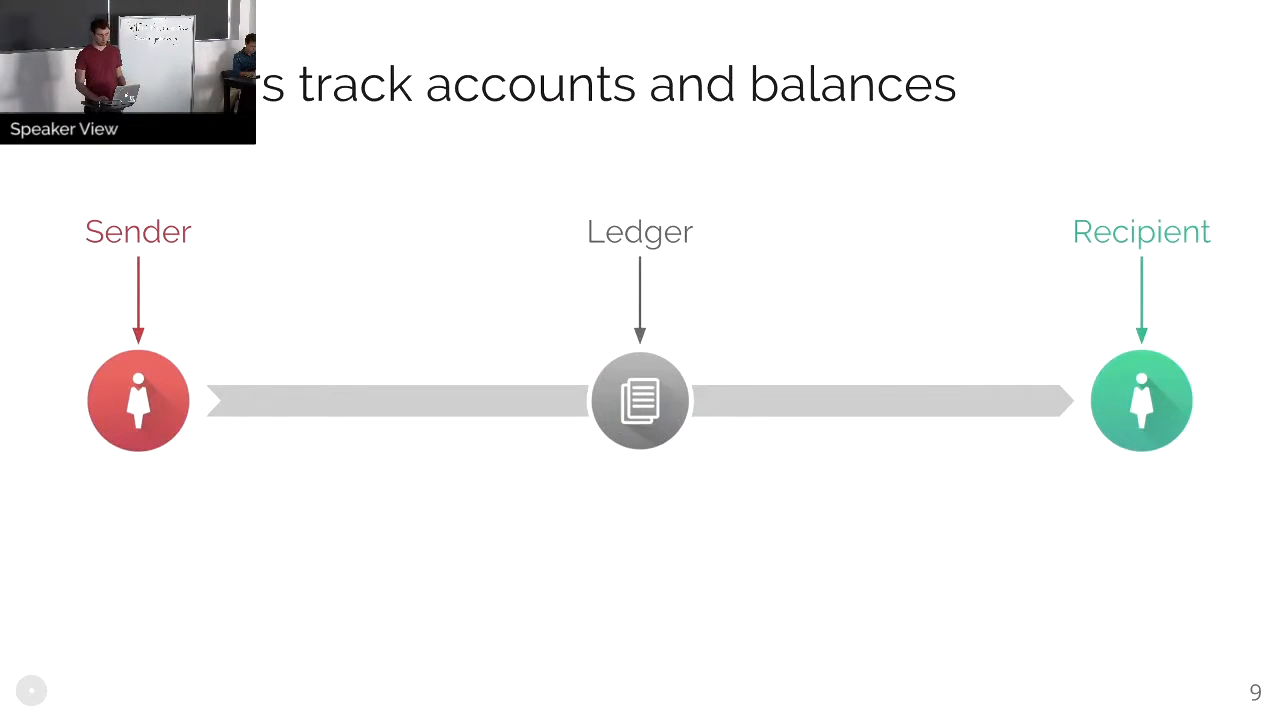
key("Right")
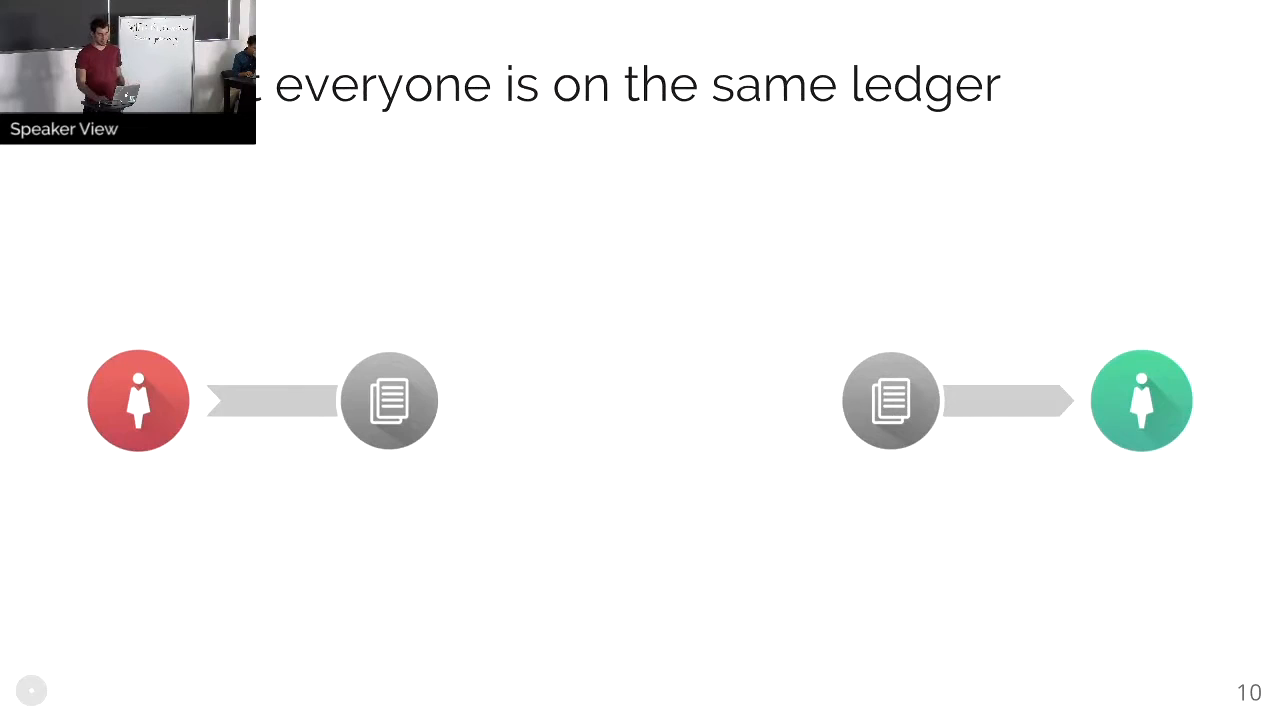
key("Right")
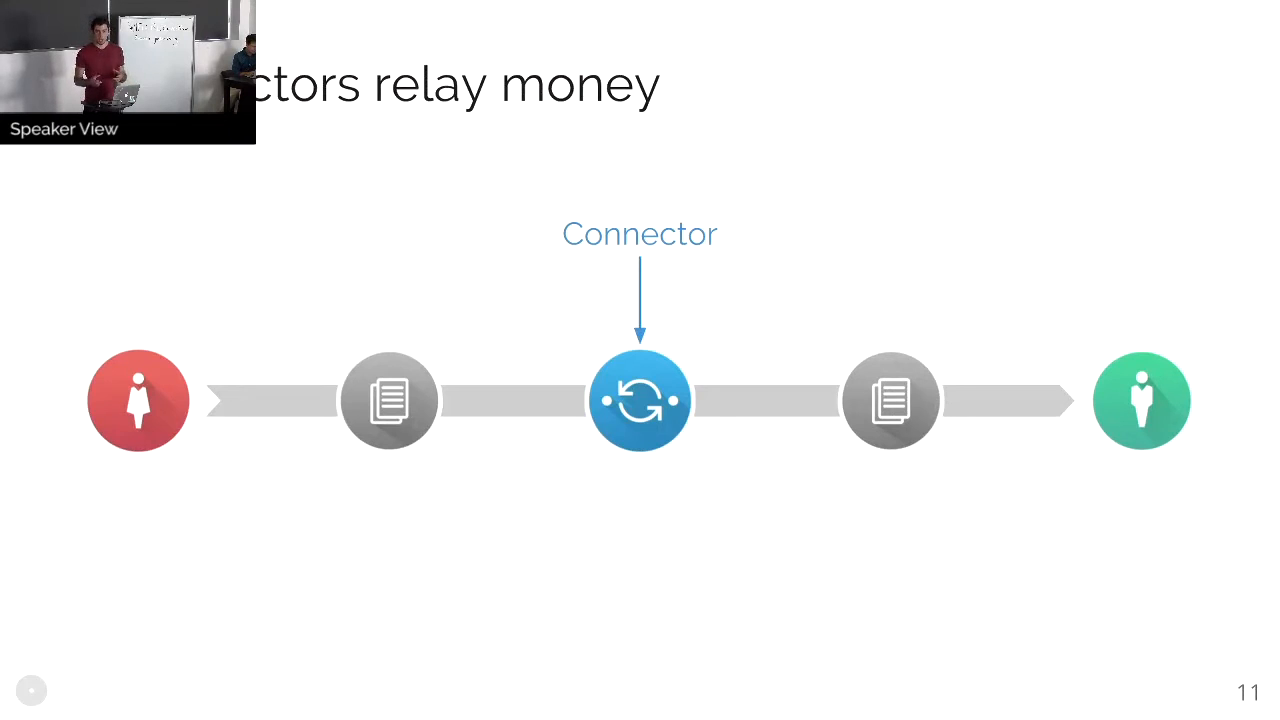
key("Right")
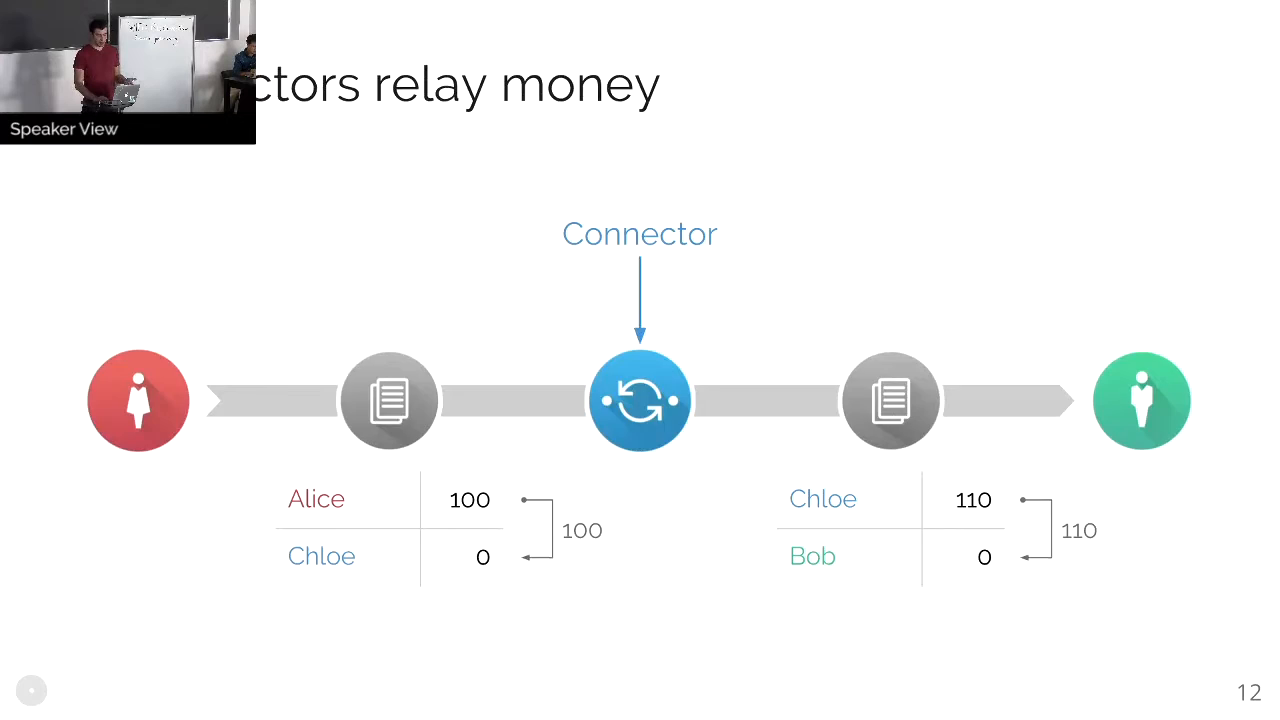
key("Right")
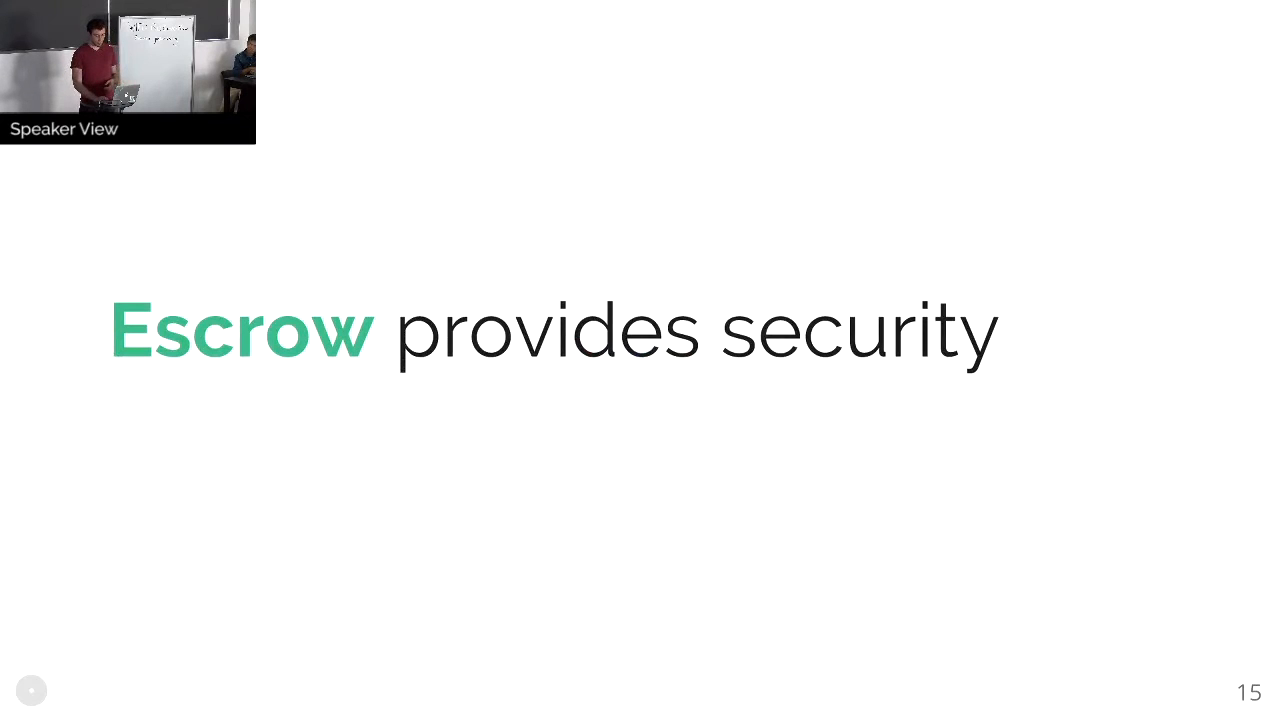
key("Right")
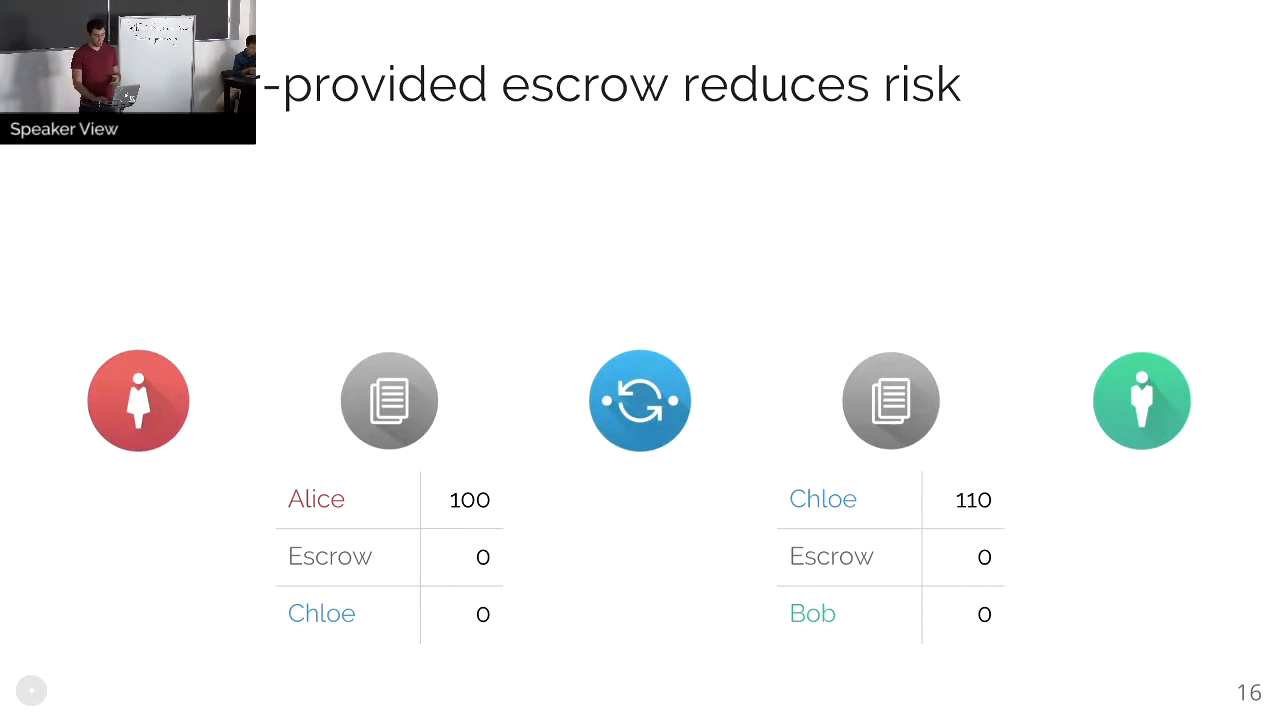
key("Right")
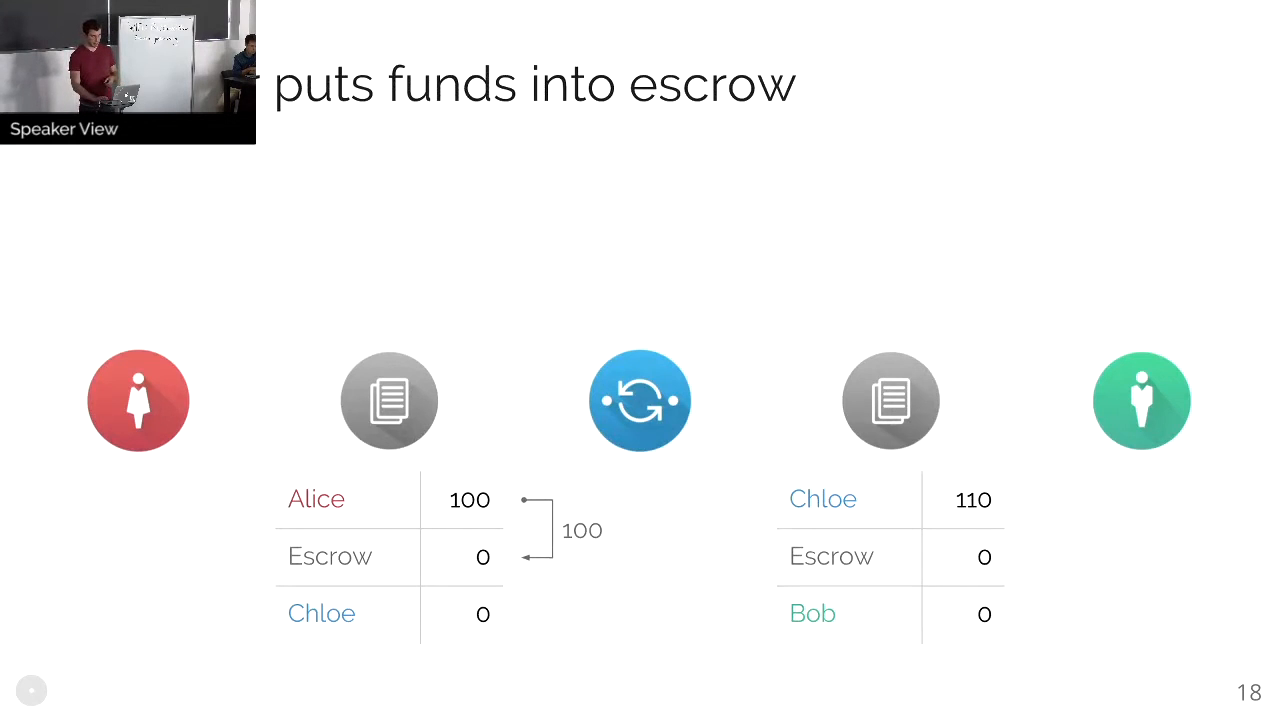
key("Right")
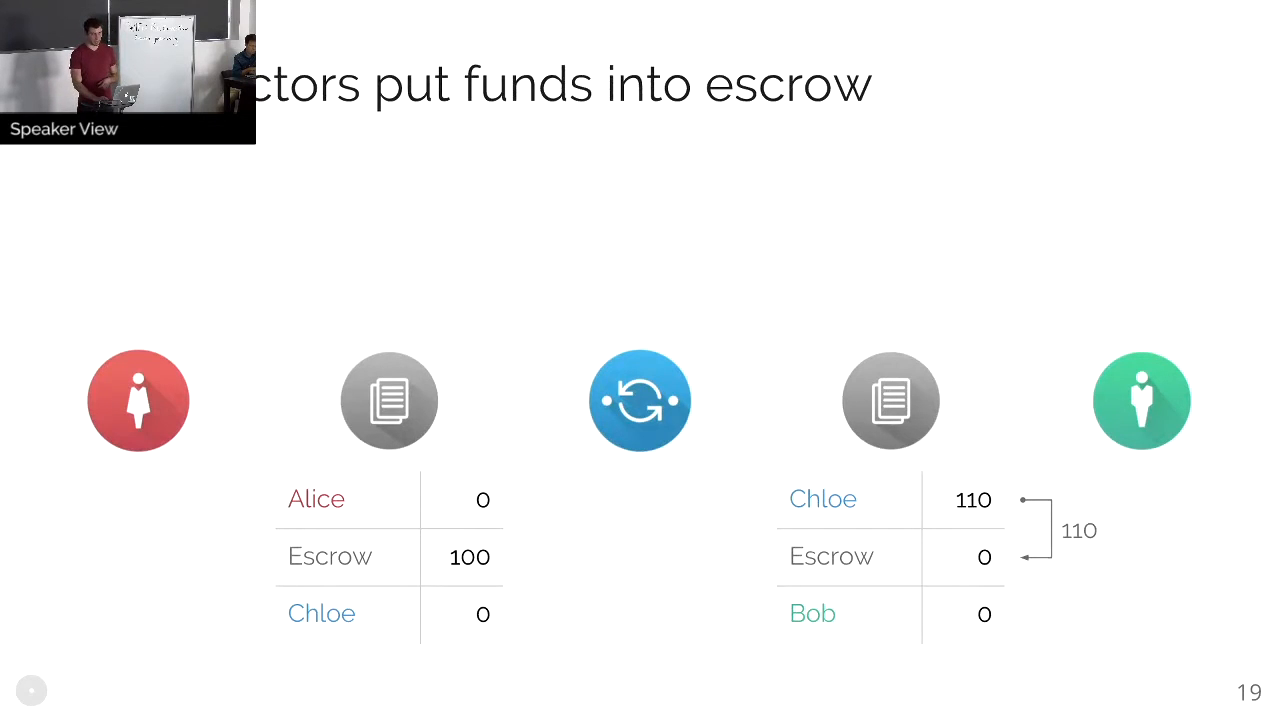
key("Right")
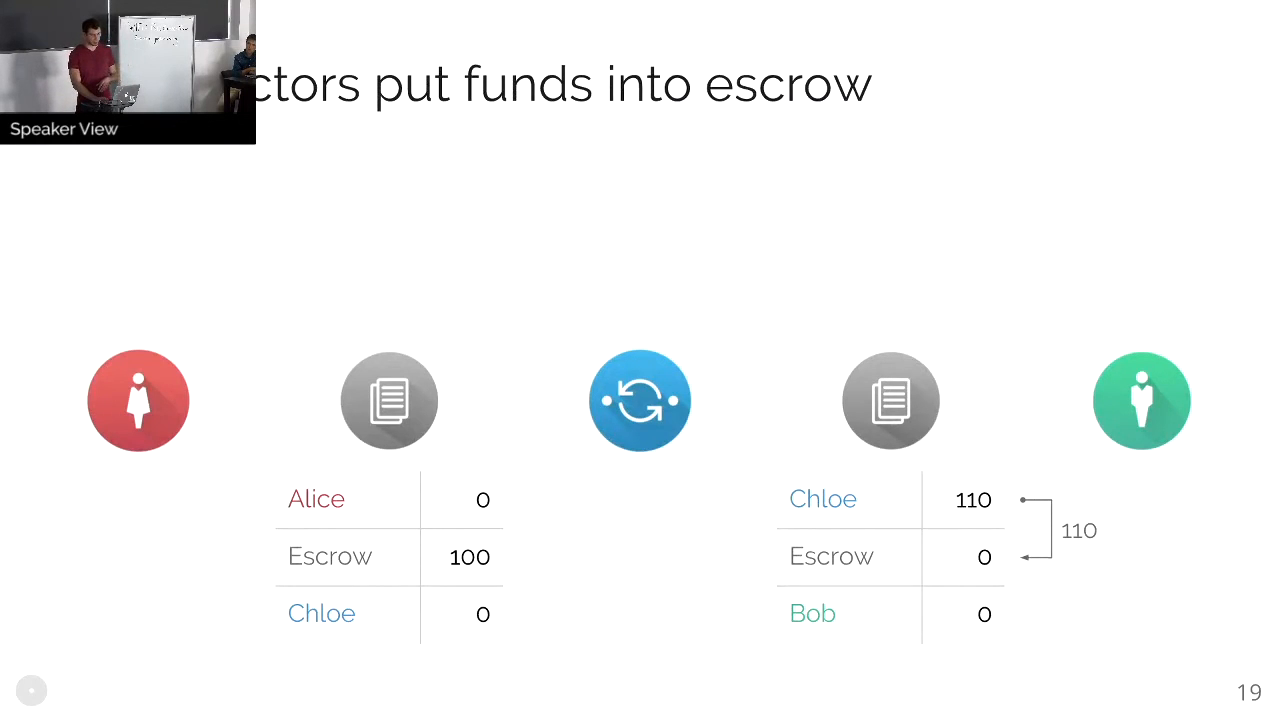
key("Right")
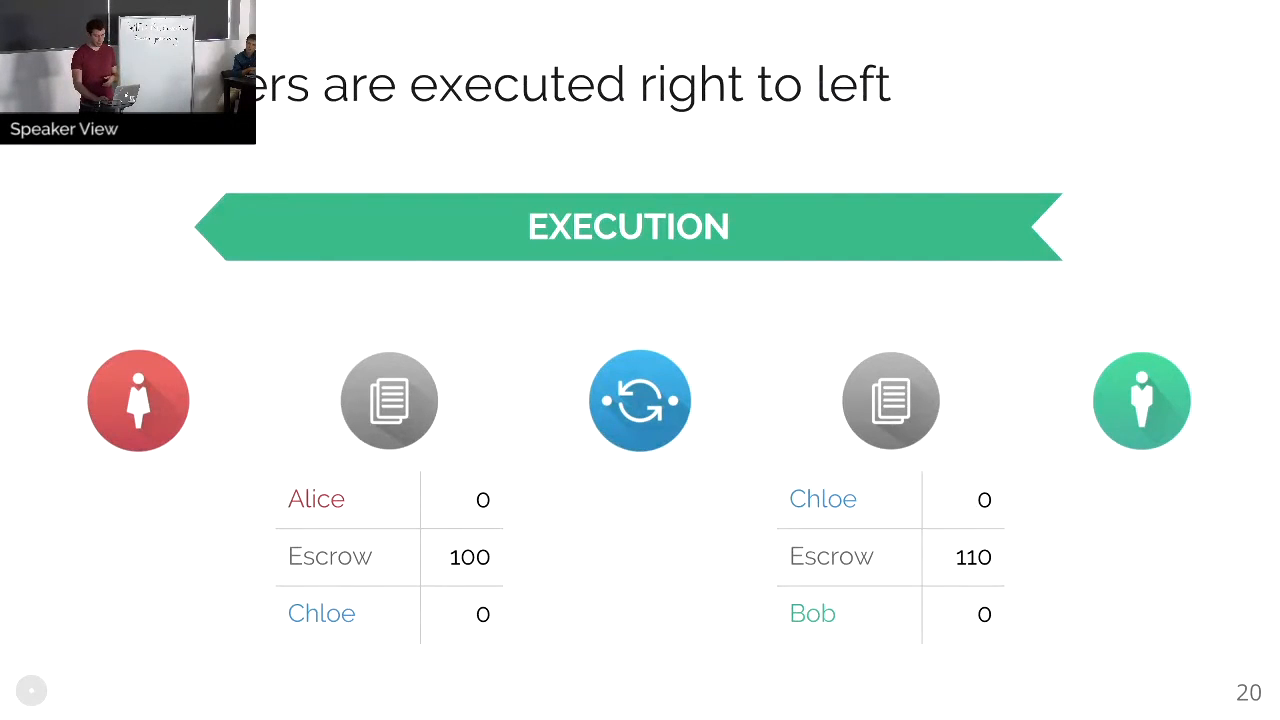
key("Right")
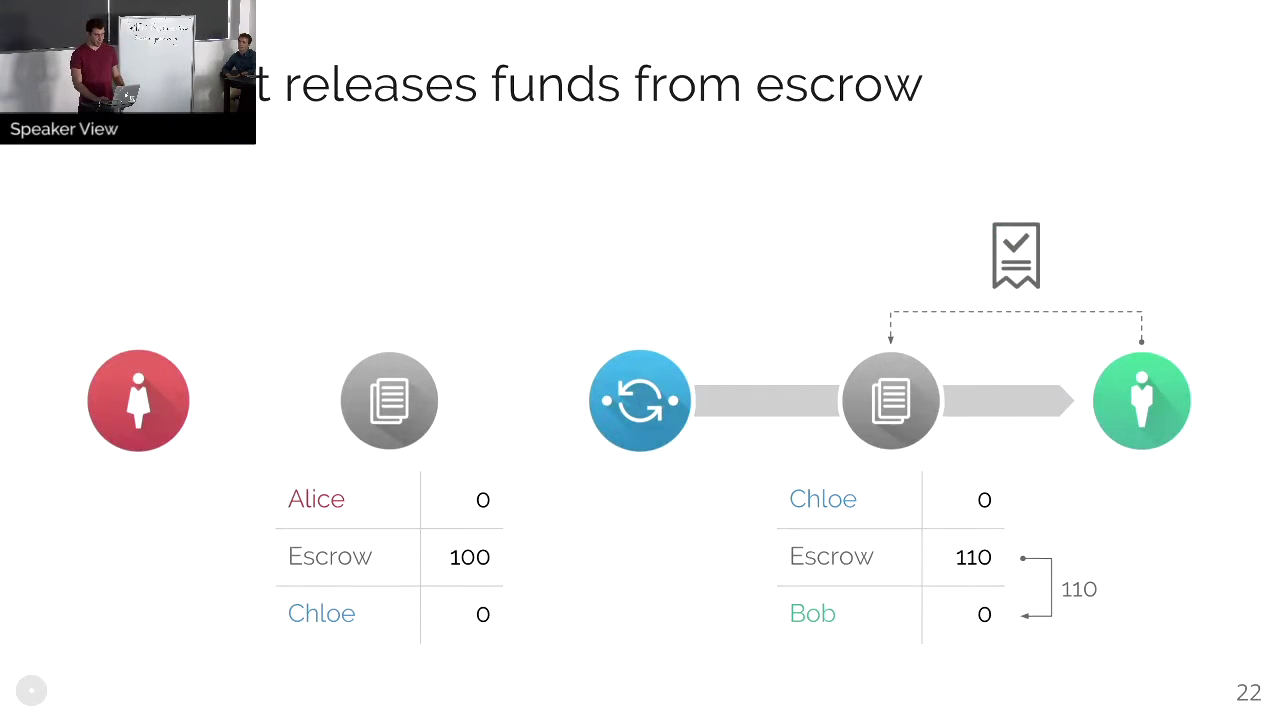
key("Right")
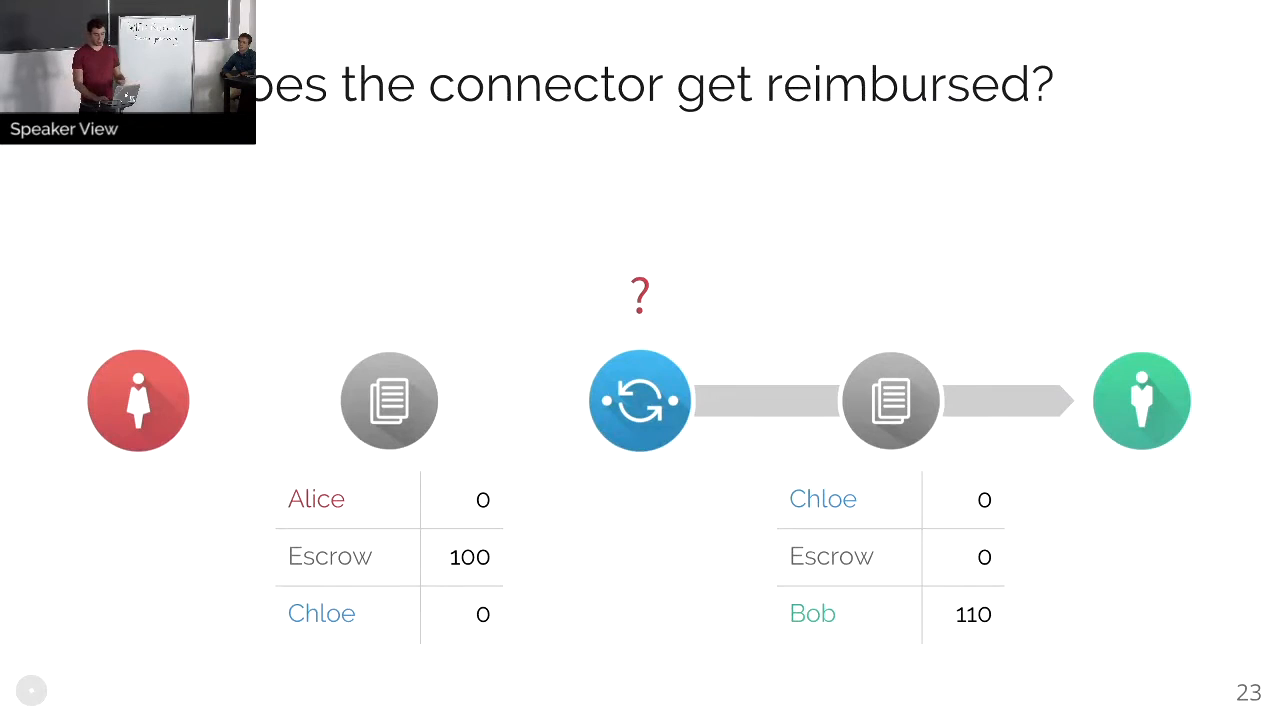
key("Right")
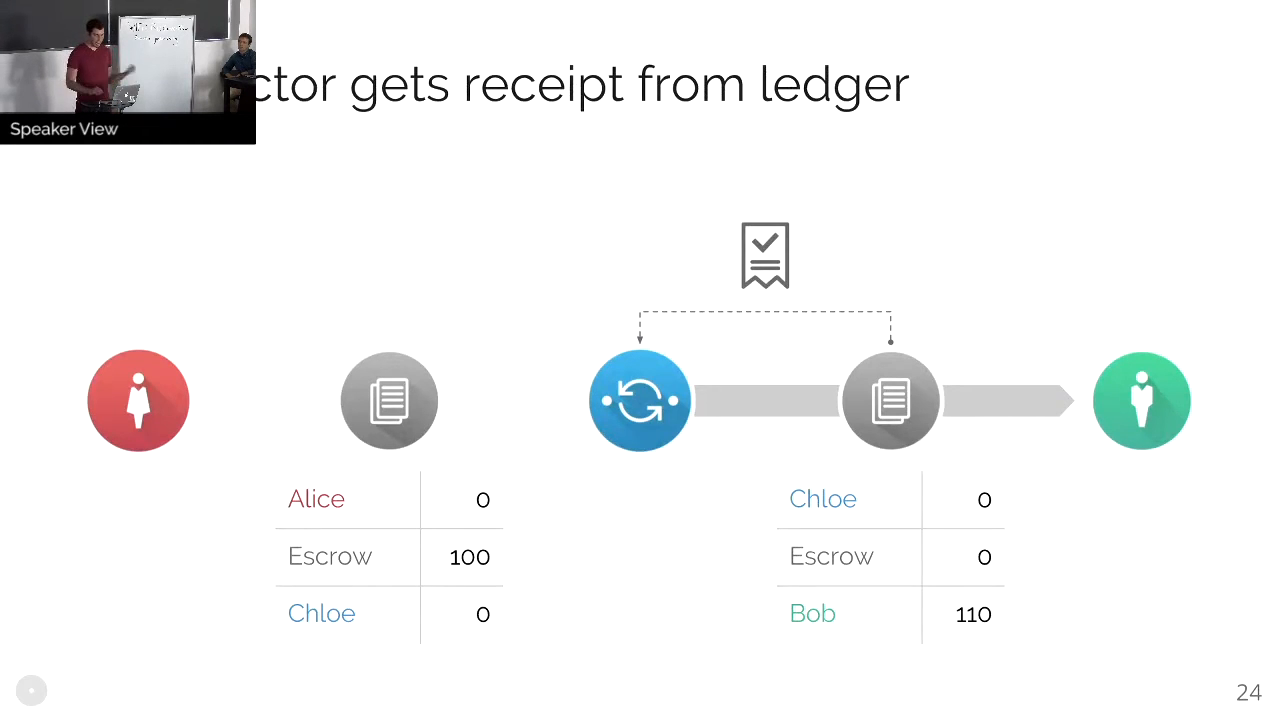
key("Right")
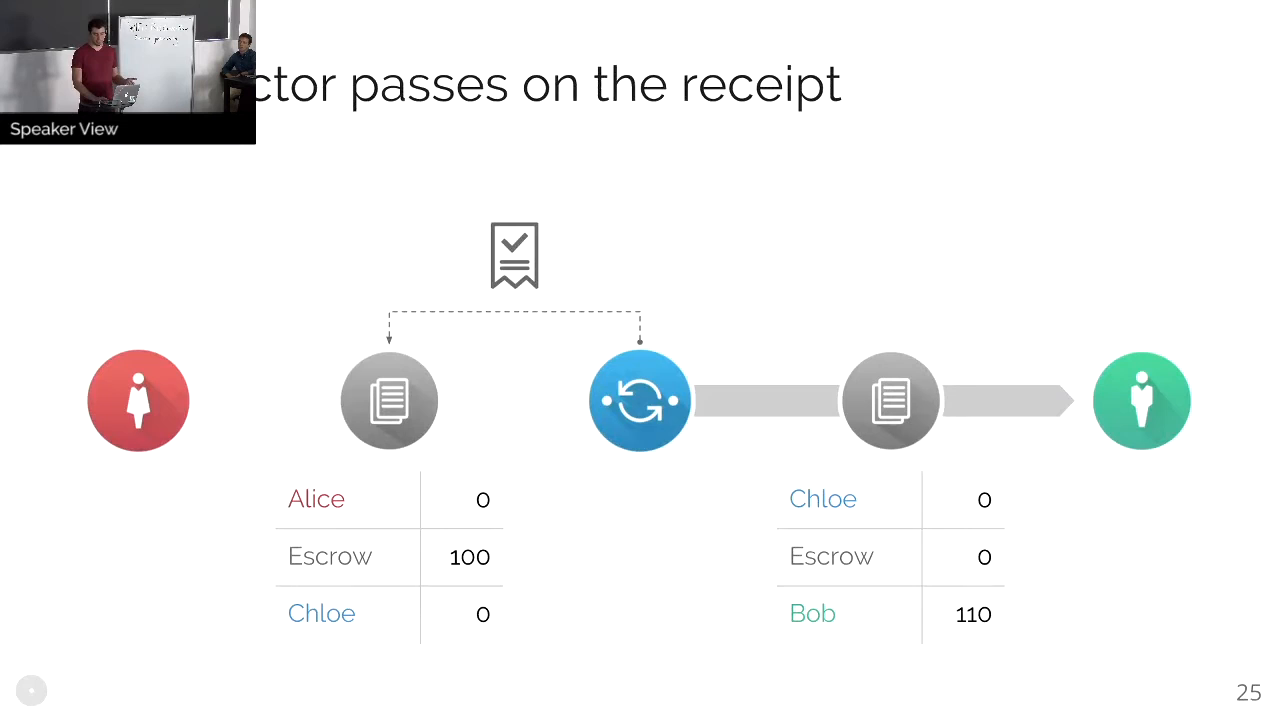
key("Right")
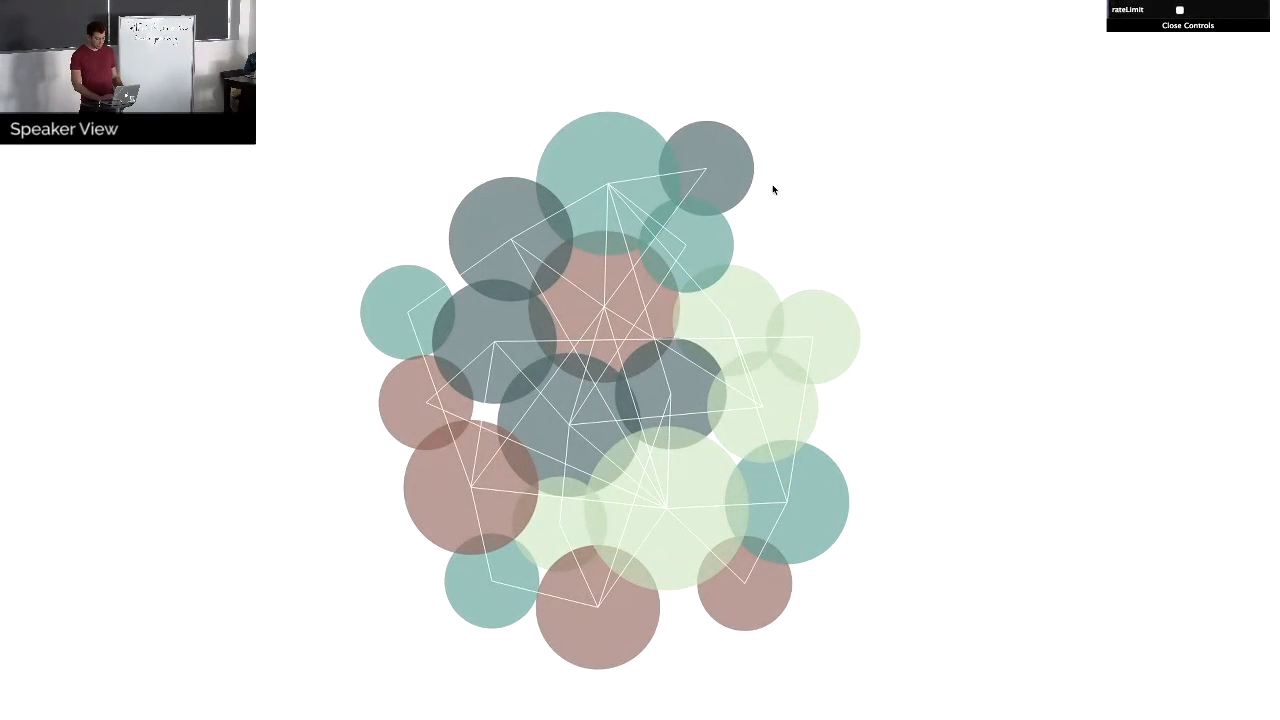
mouse_move(612, 172)
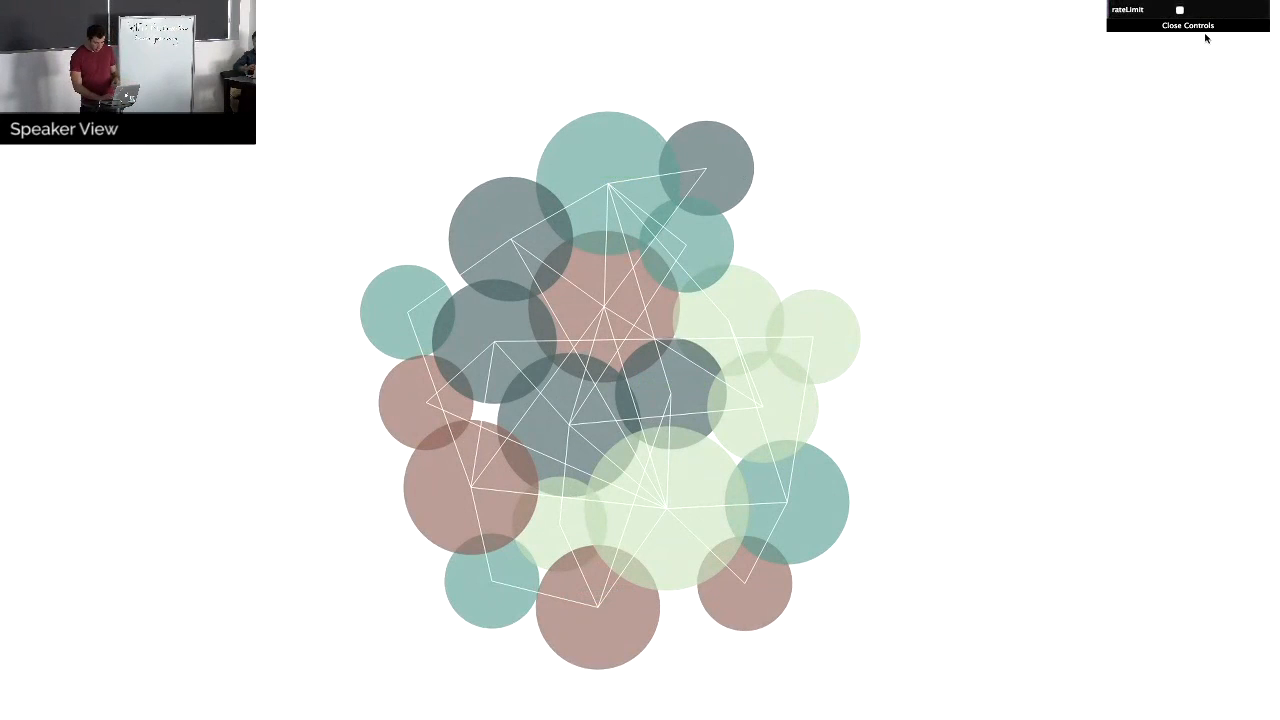
left_click(1180, 8)
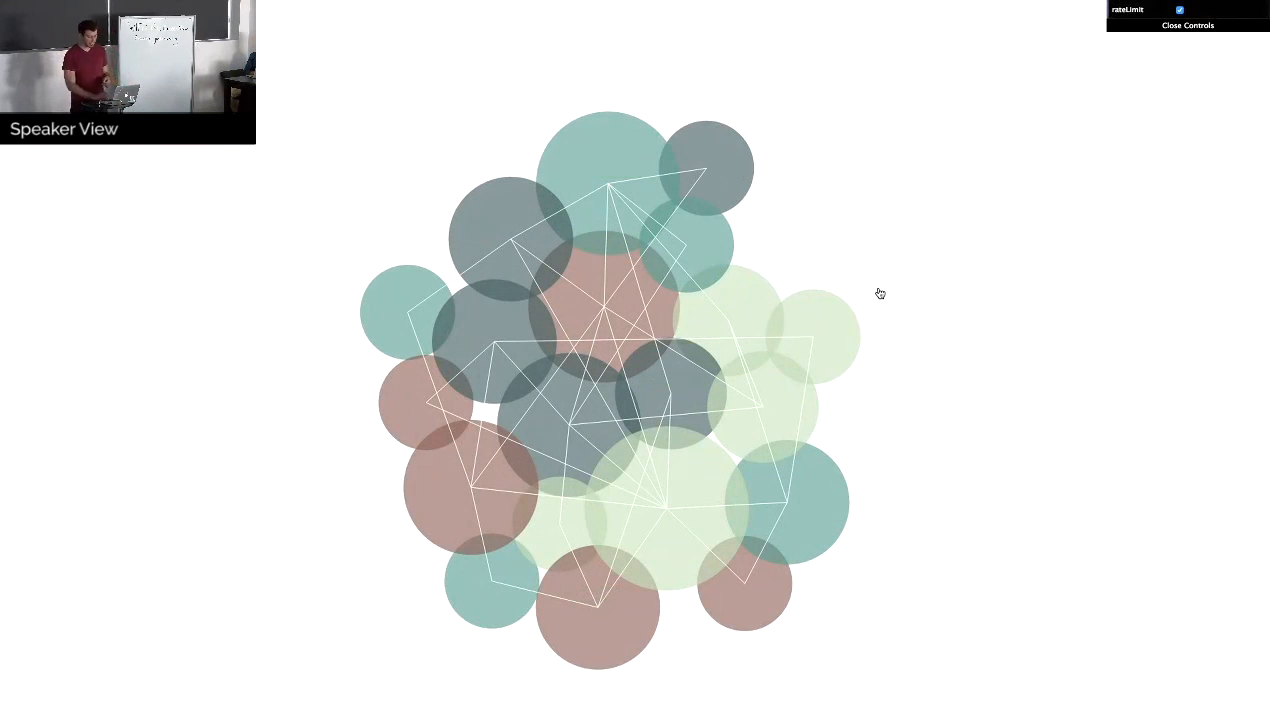
mouse_move(812, 328)
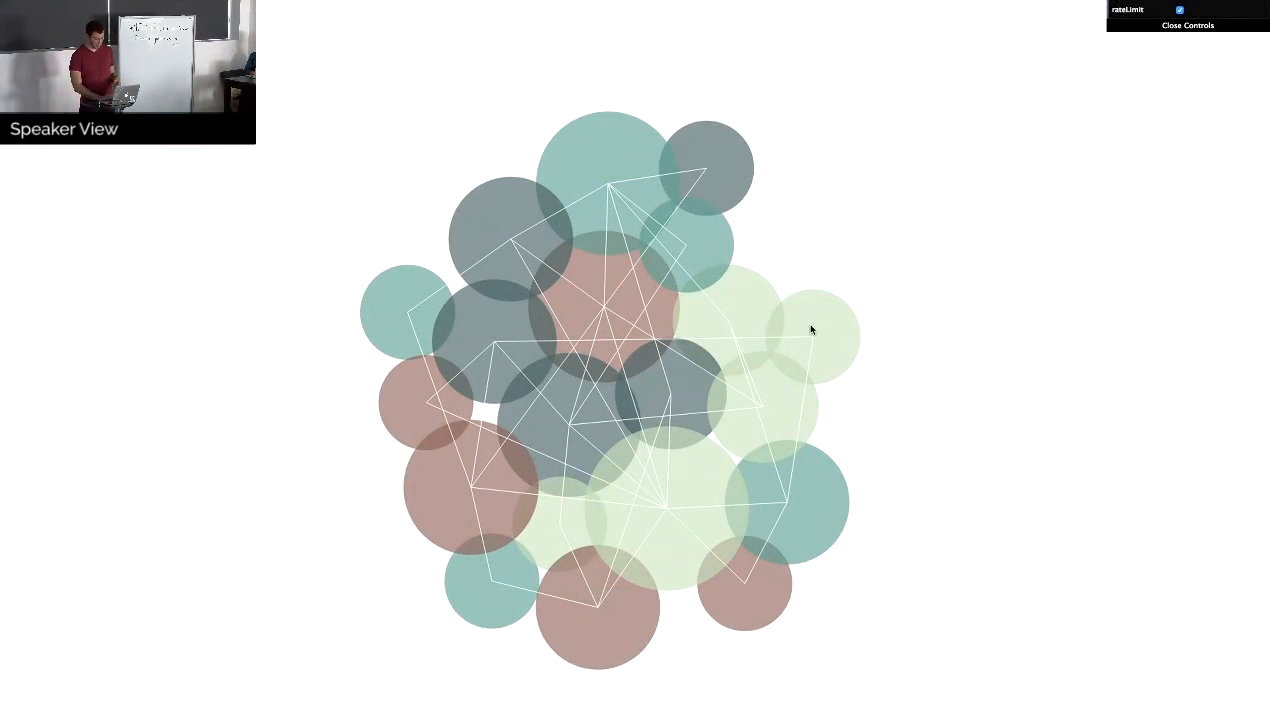
mouse_move(418, 492)
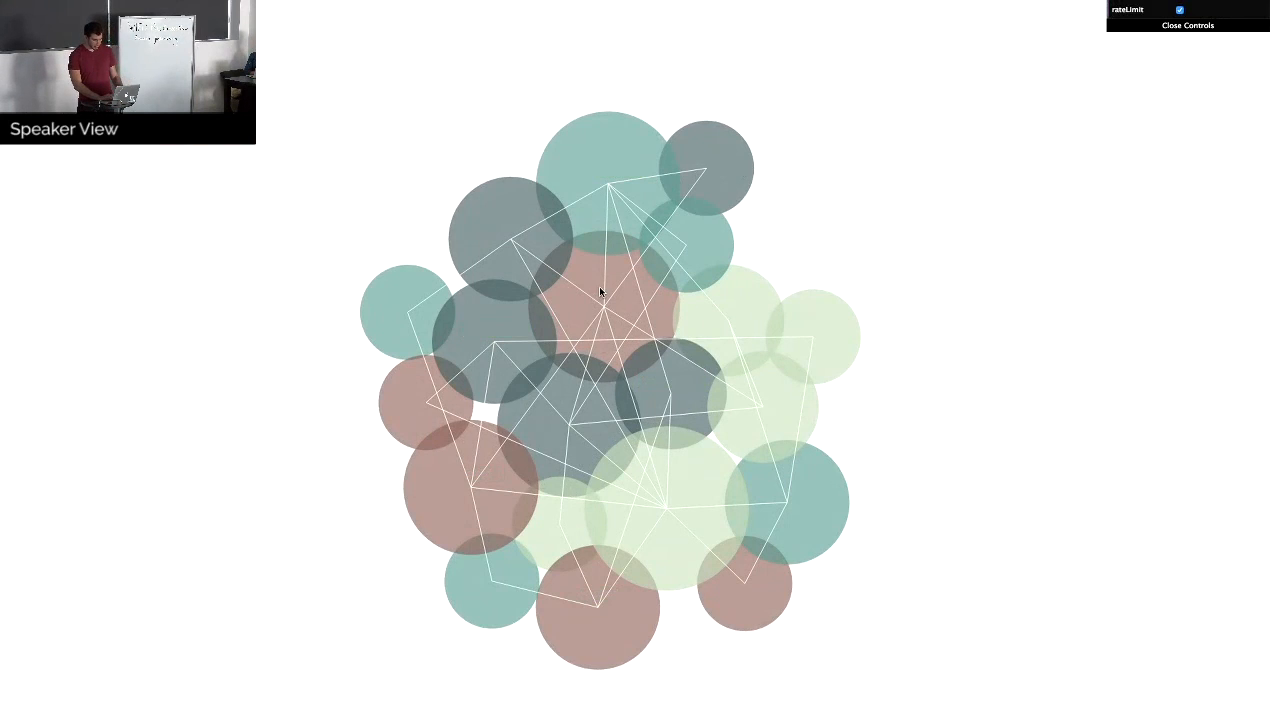
mouse_move(716, 182)
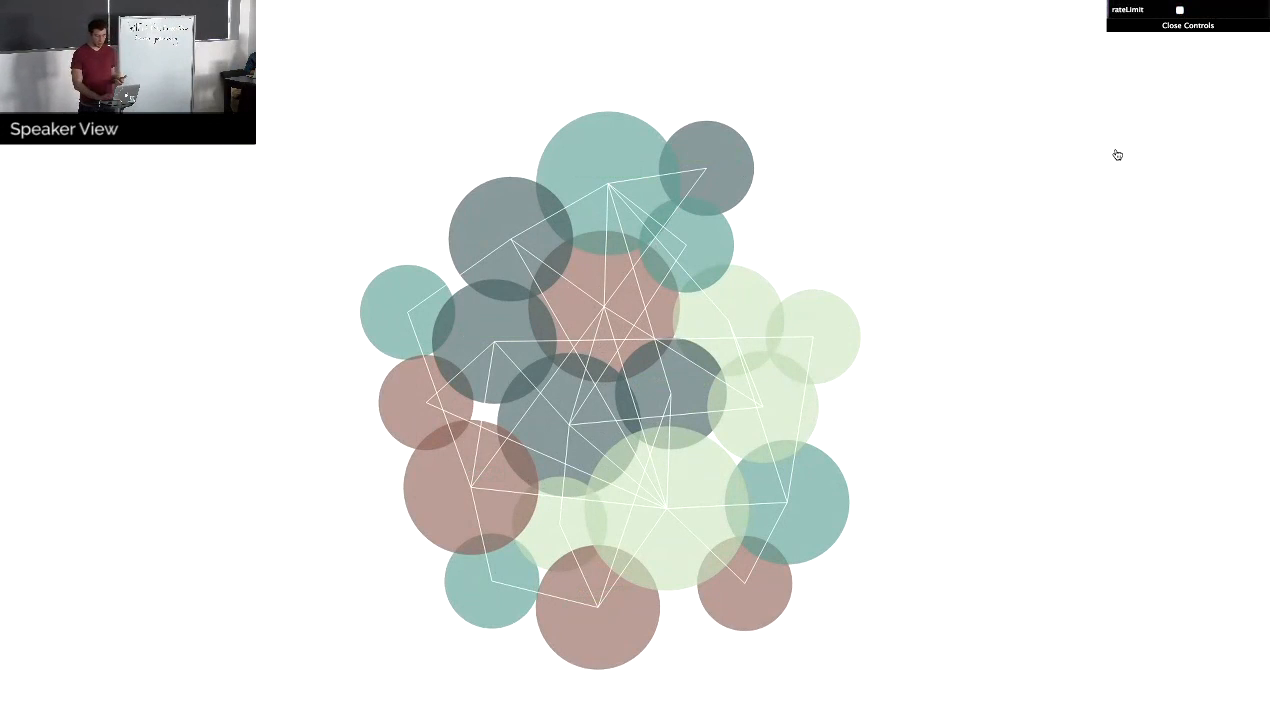
mouse_move(732, 180)
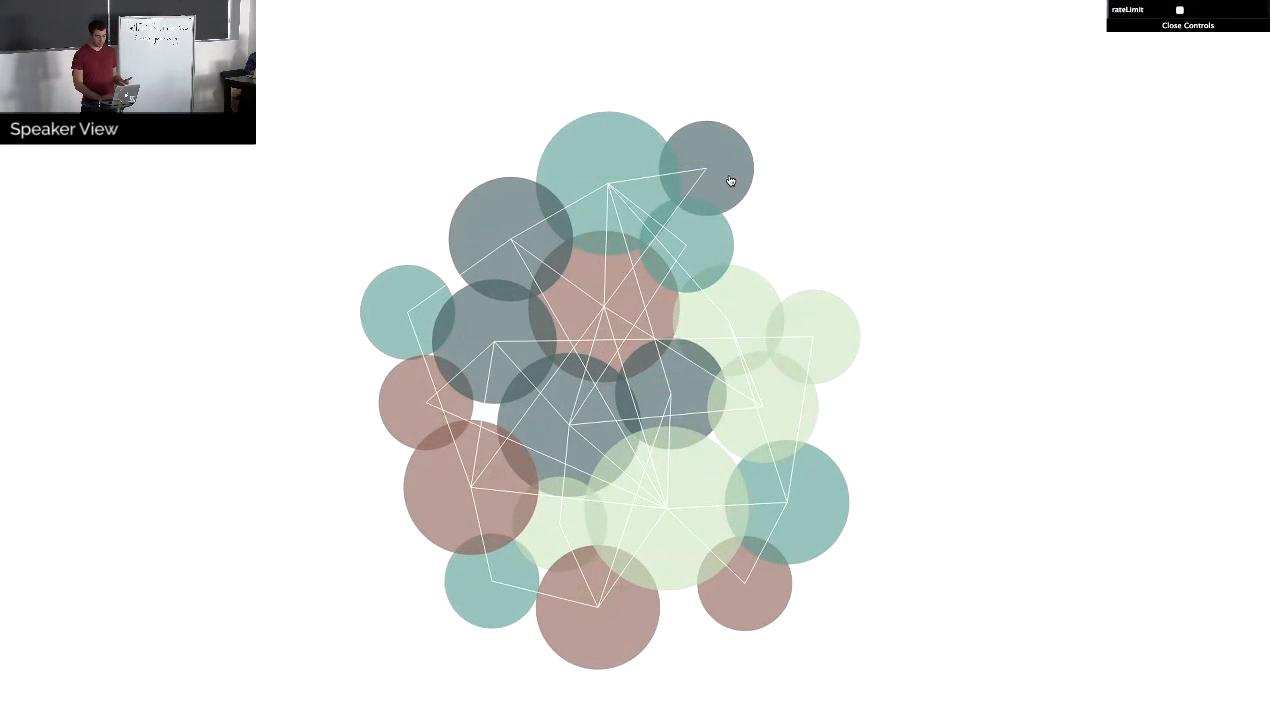